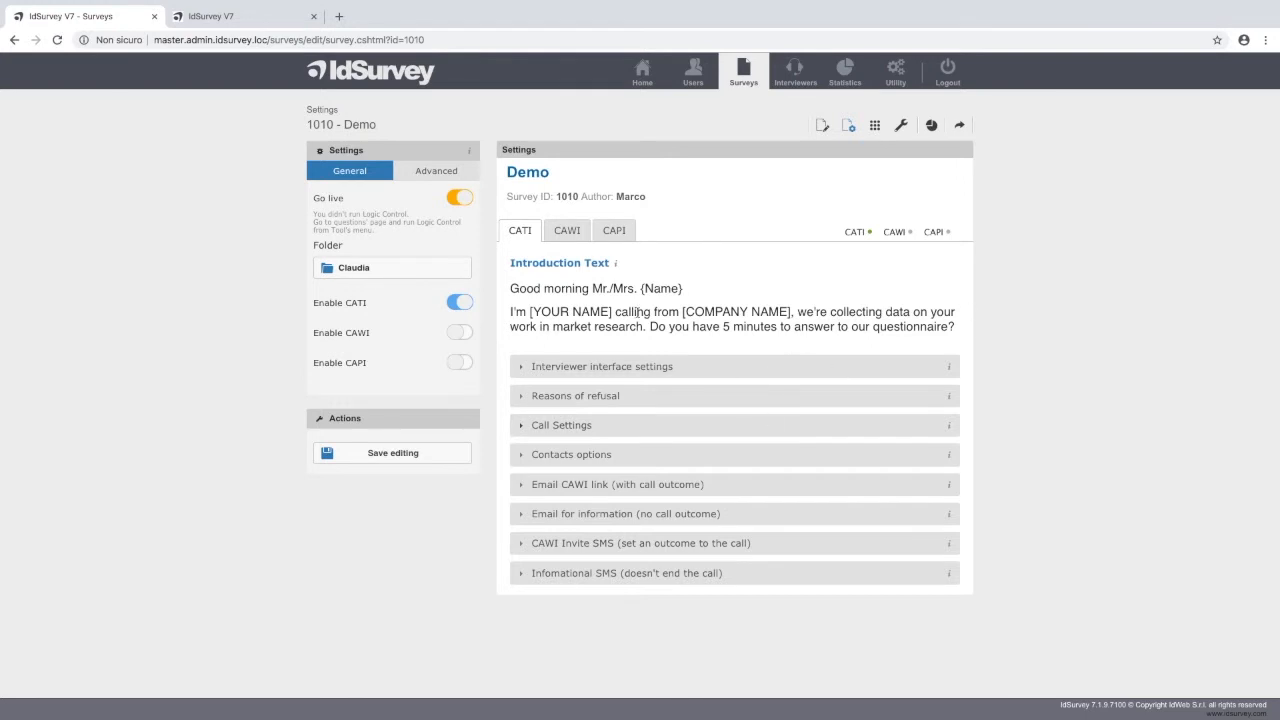
Expand Call Settings and scroll through delays, priority management, predictive dialing and inbound options.
{"action": "left_click", "coordinate": [575, 395]}
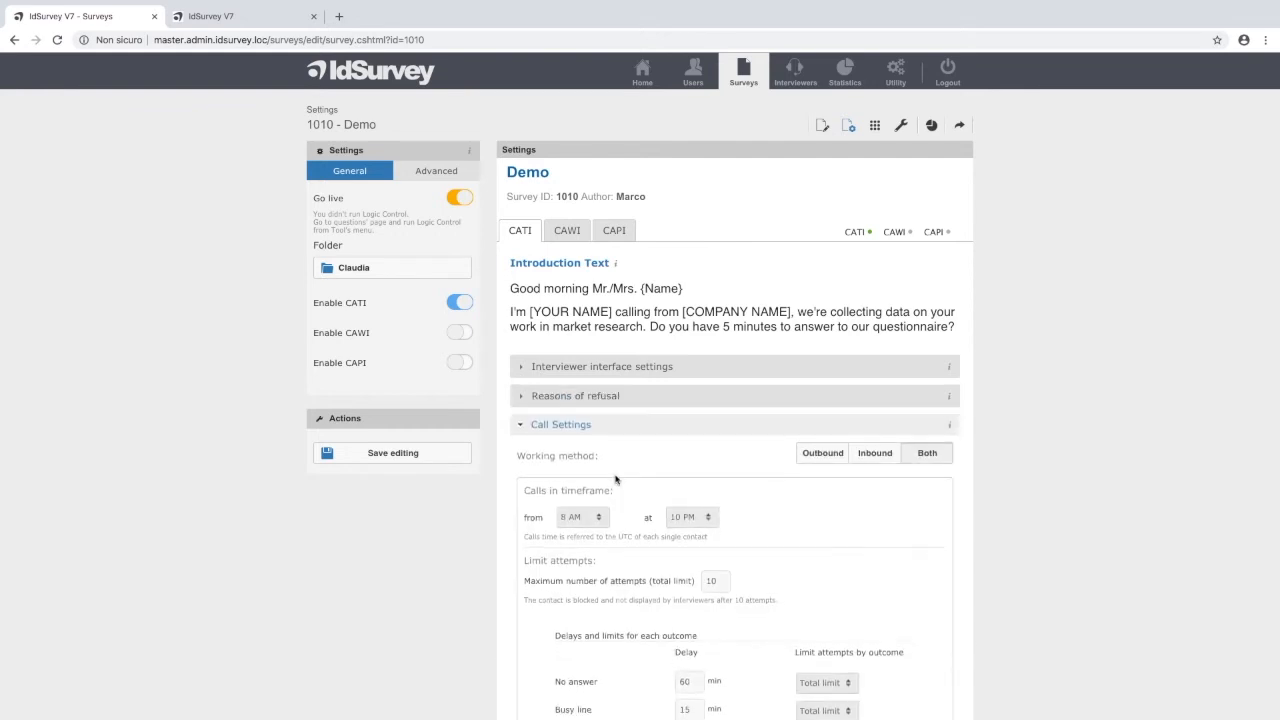
{"action": "scroll", "scroll_direction": "down", "scroll_amount": 3}
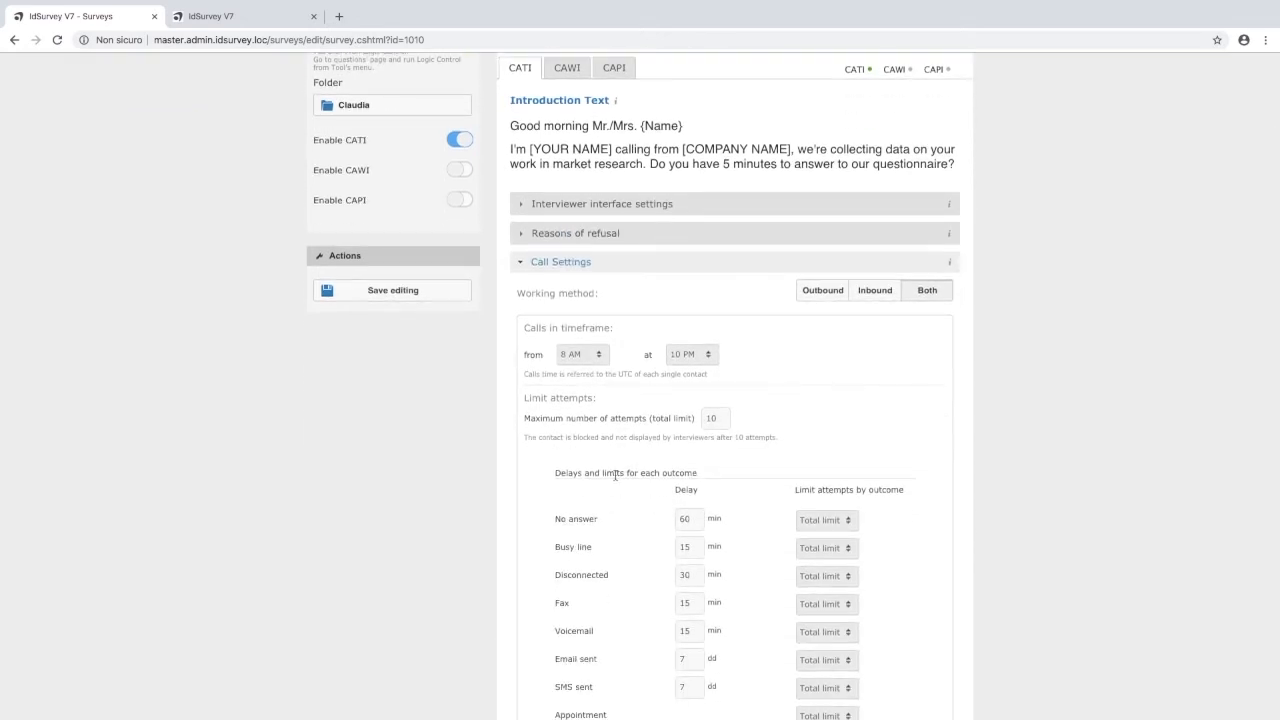
{"action": "mouse_move", "coordinate": [961, 435]}
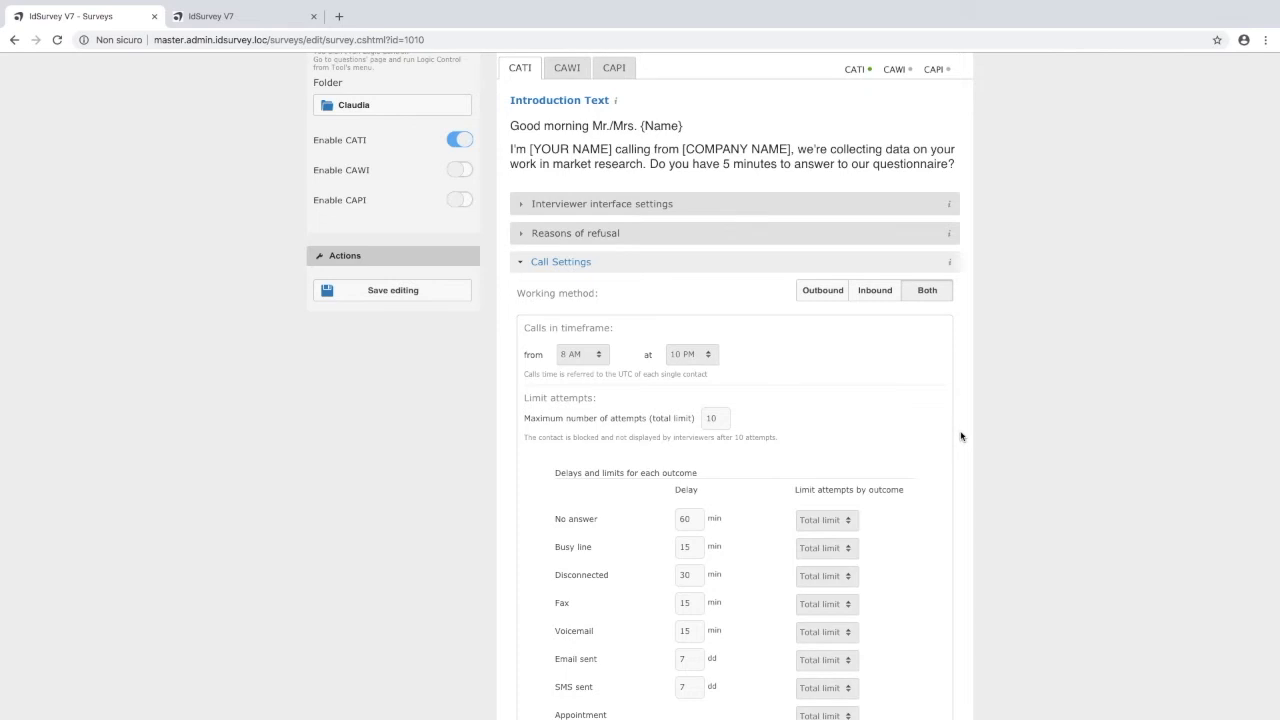
{"action": "scroll", "scroll_direction": "down", "scroll_amount": 3}
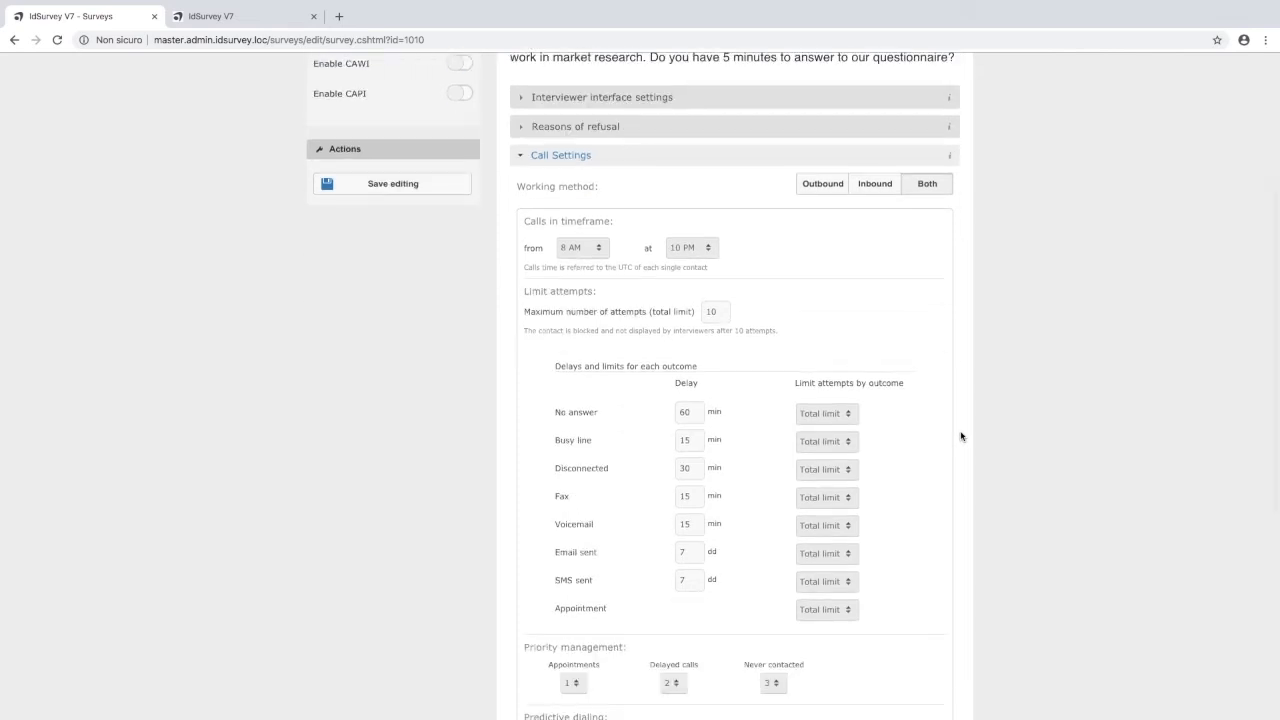
{"action": "scroll", "scroll_direction": "down", "scroll_amount": 3}
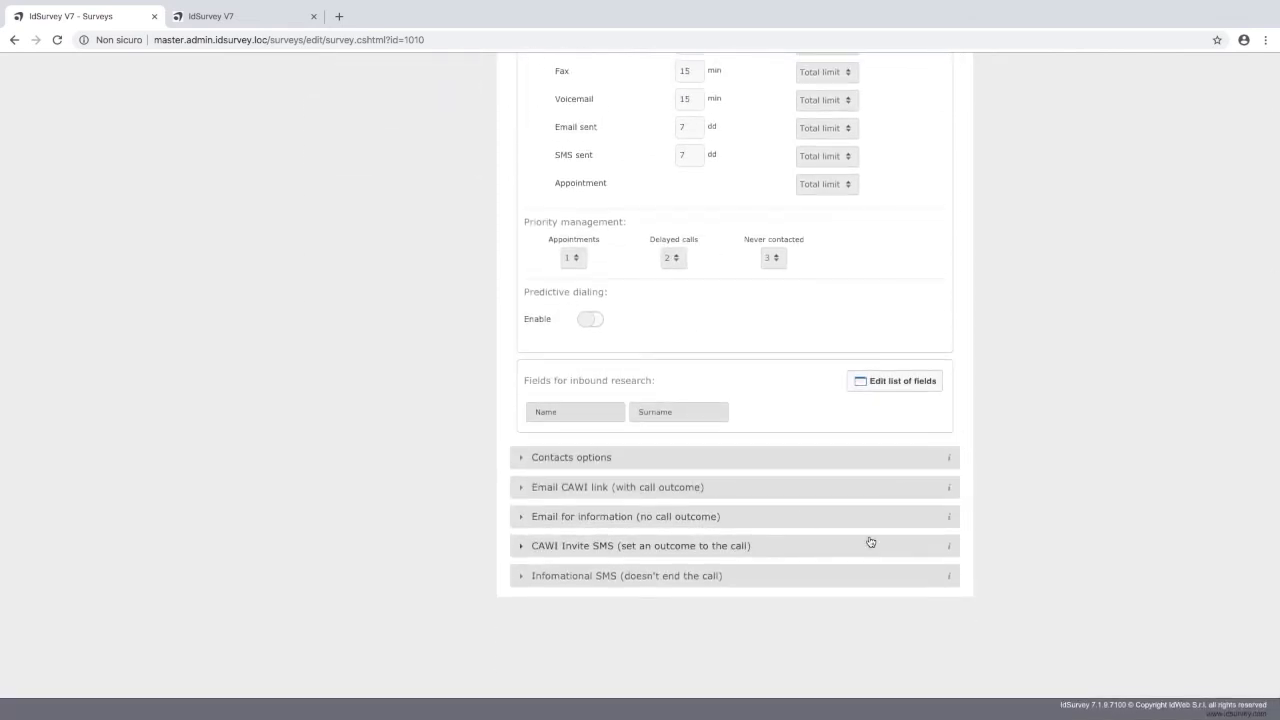